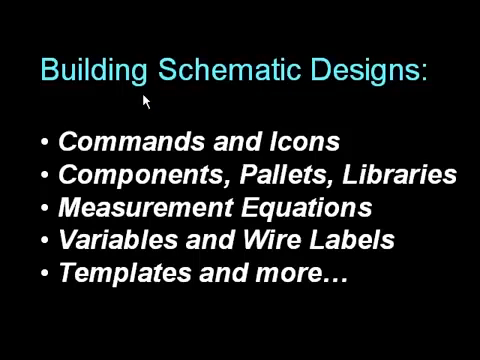
mouse_move(304, 108)
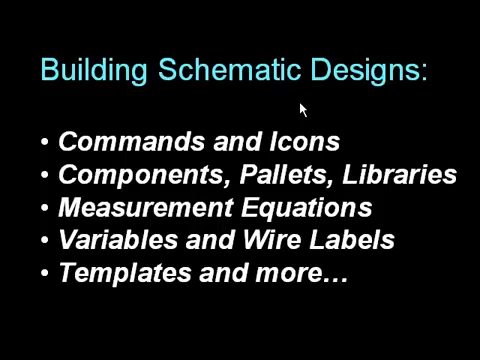
mouse_move(268, 108)
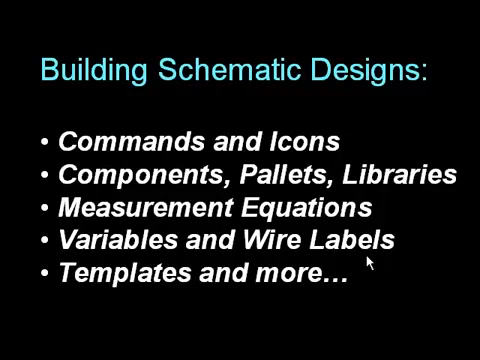
mouse_move(204, 304)
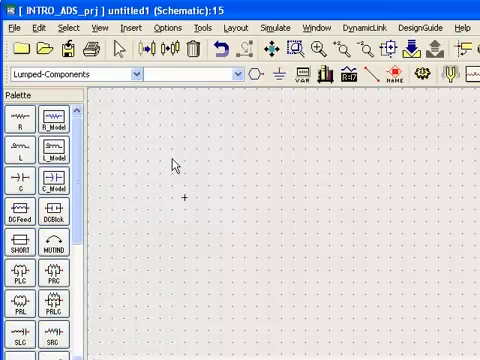
mouse_move(222, 192)
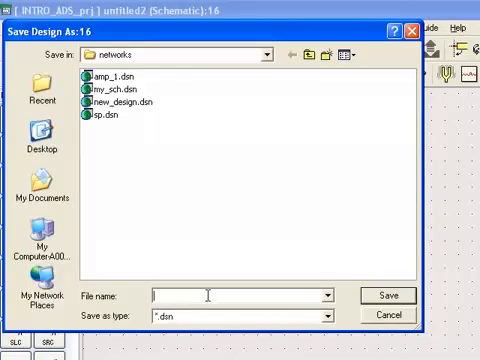
Step: Save the untitled schematic as my_first in the project's networks folder
text(my_first)
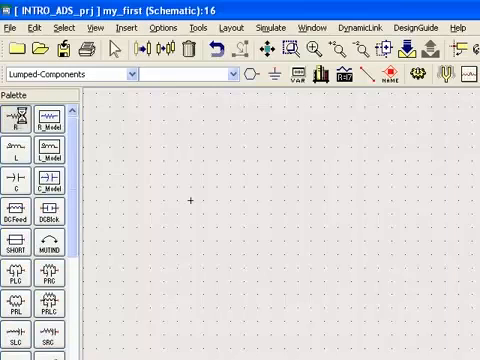
Step: Place a 50 Ohm resistor R1 from the Lumped-Components palette near the schematic's top-left
click(18, 104)
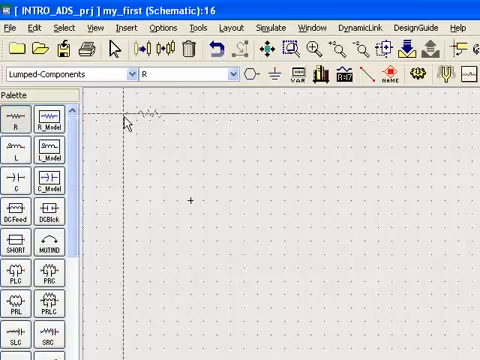
click(150, 112)
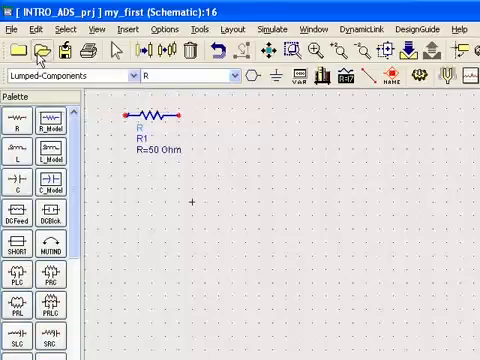
click(36, 52)
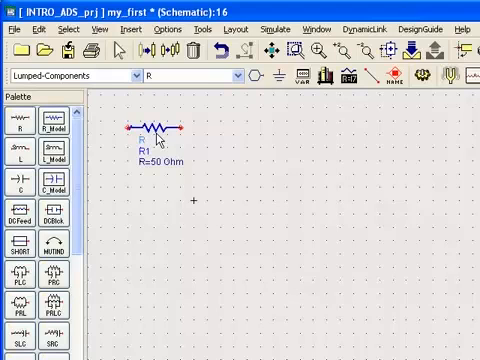
click(156, 128)
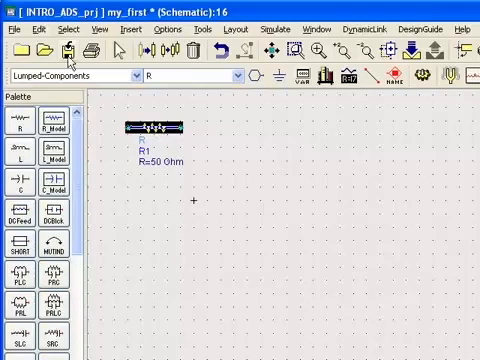
click(38, 30)
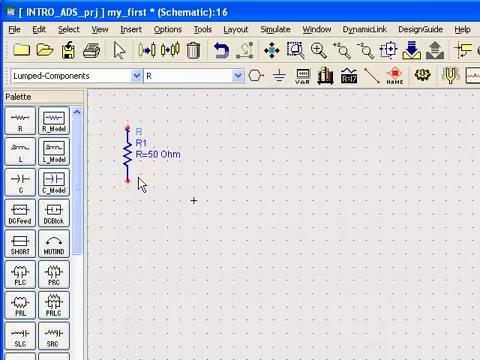
click(128, 150)
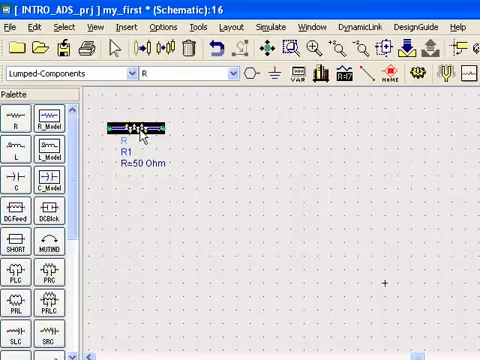
click(40, 28)
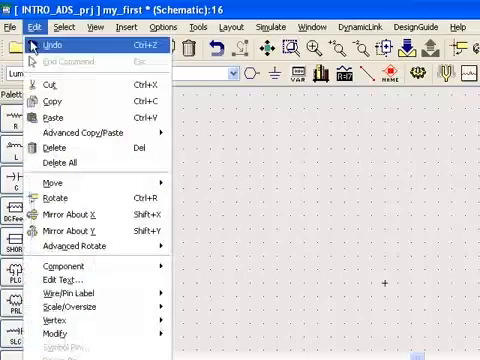
mouse_move(60, 266)
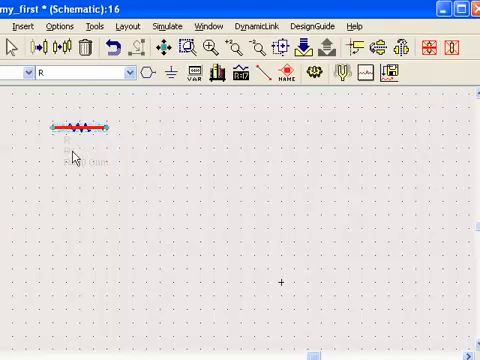
mouse_move(224, 172)
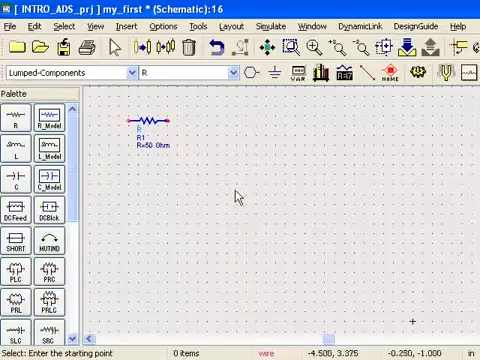
mouse_move(322, 76)
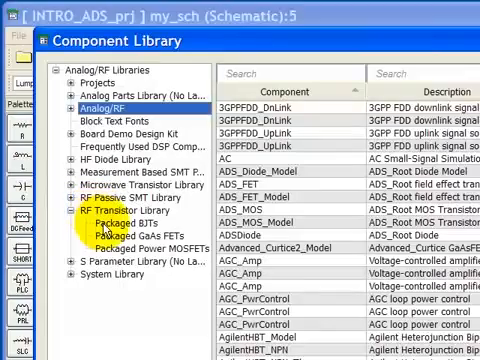
Step: Find the pb_sms_BF554 packaged BJT in the component library and place it below R1
click(128, 224)
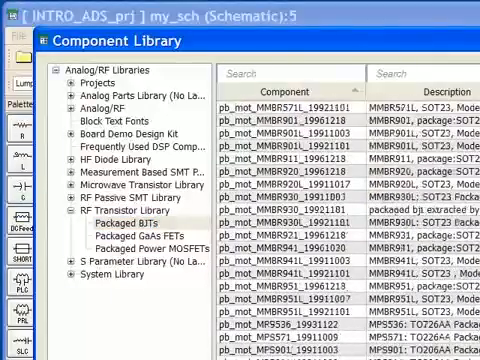
text(pb_sms_BF)
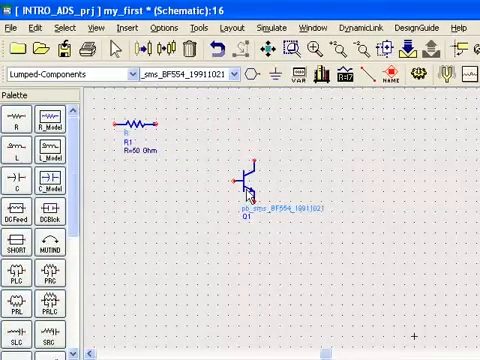
double_click(136, 124)
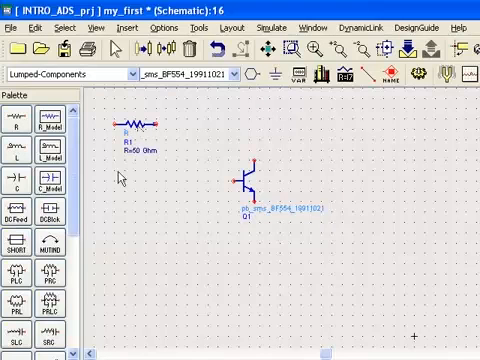
mouse_move(236, 232)
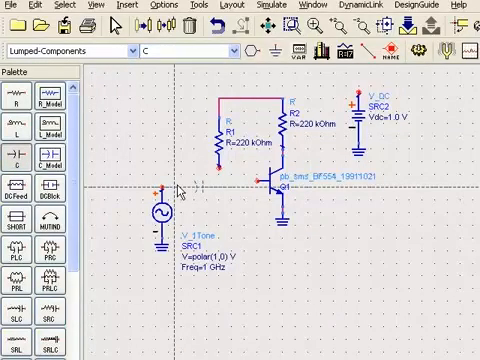
Step: Place a 1.0 pF capacitor C1 between the 1 GHz V_1Tone source and the transistor base
click(190, 190)
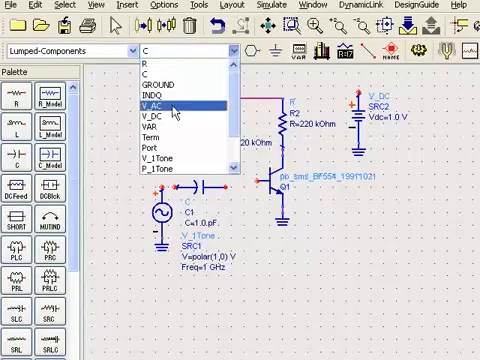
click(168, 104)
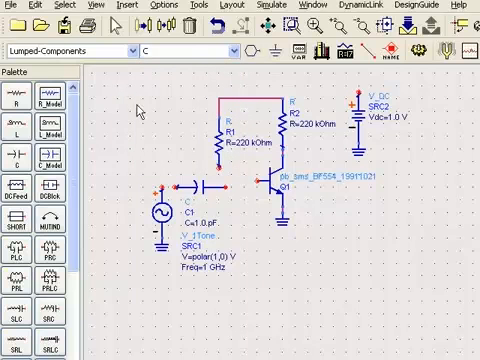
mouse_move(164, 104)
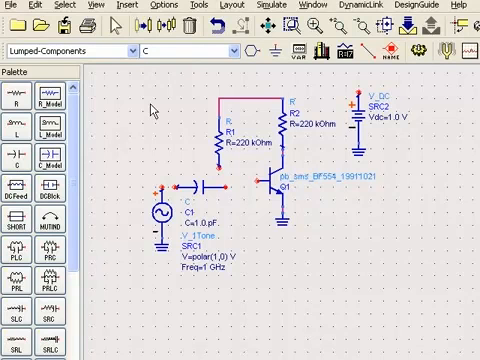
mouse_move(296, 128)
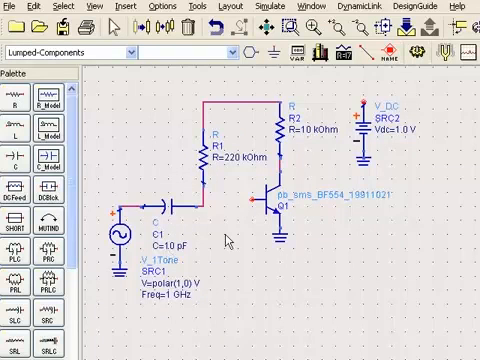
mouse_move(276, 264)
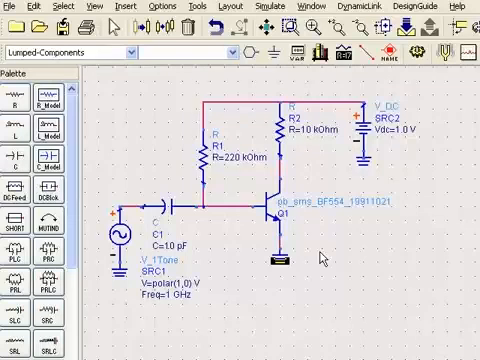
mouse_move(386, 52)
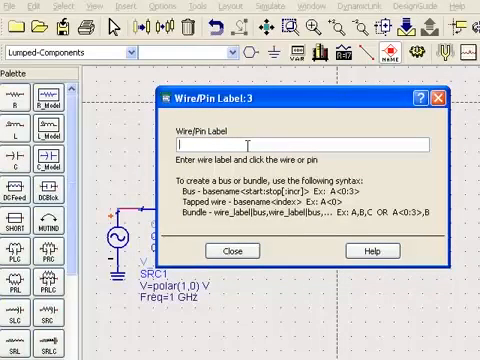
Step: Label the input wire Vin and the collector output wire Vout with wire labels
text(Vin)
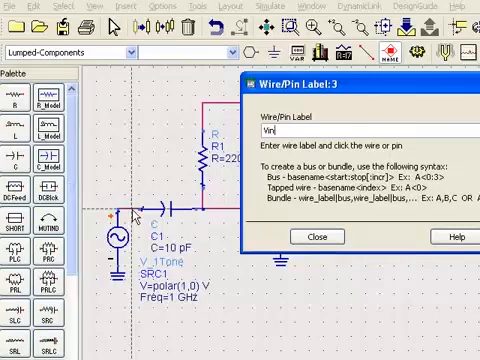
click(132, 204)
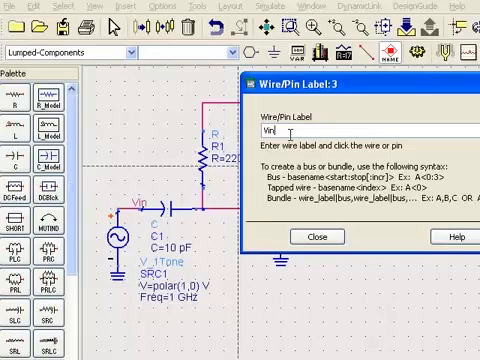
text(Vout)
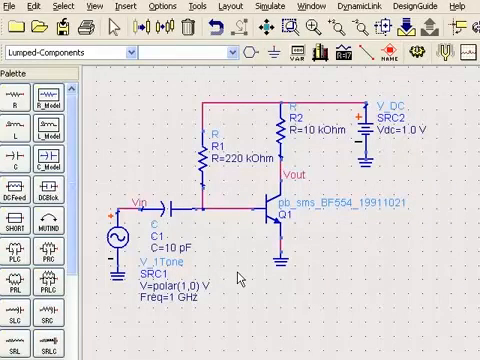
Step: Place port terminals P1 on the Vin wire and P2 on the Vout wire
click(244, 52)
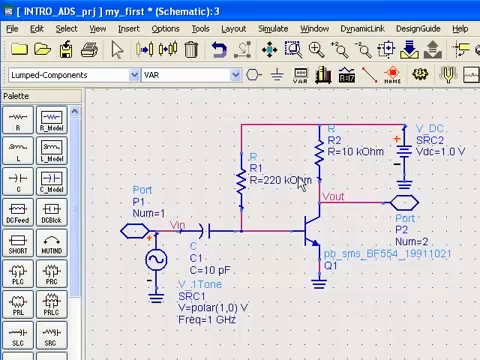
mouse_move(144, 240)
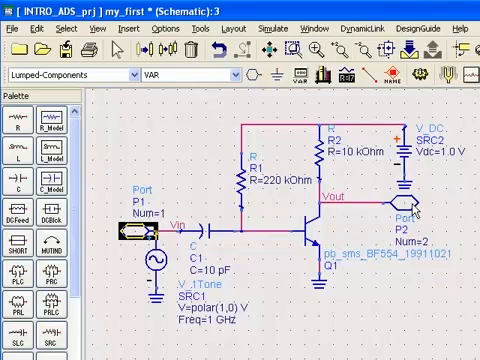
Step: Delete ports P1 and P2, keeping only the Vin and Vout wire labels
click(398, 200)
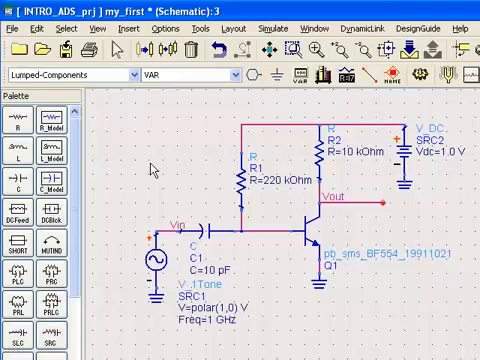
mouse_move(284, 228)
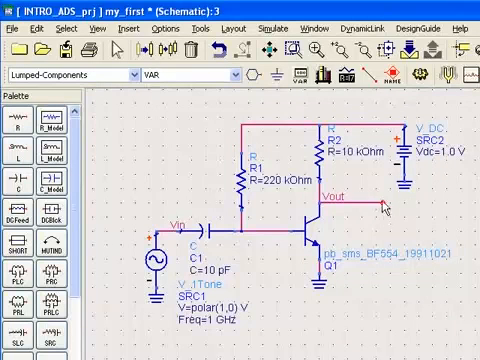
mouse_move(388, 204)
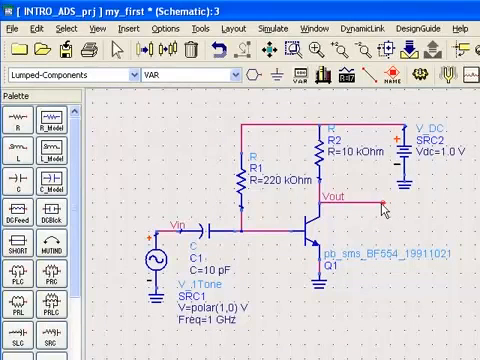